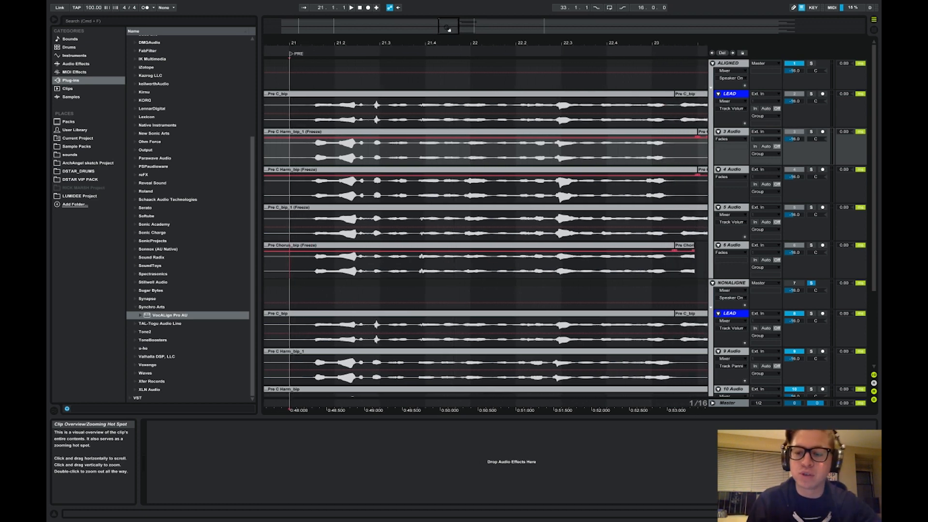
Scroll down the session and turn off solo on the NONALIGNE group track.
scroll("down", 3)
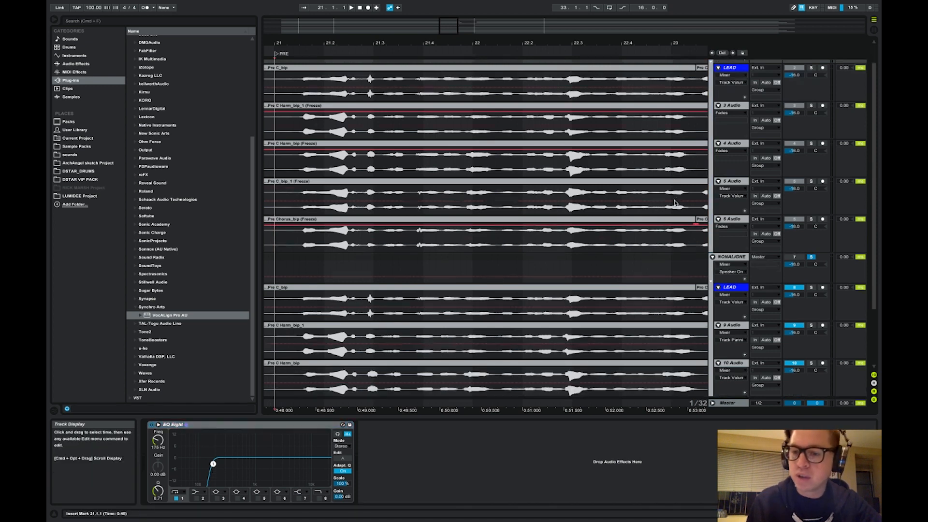
scroll("down", 3)
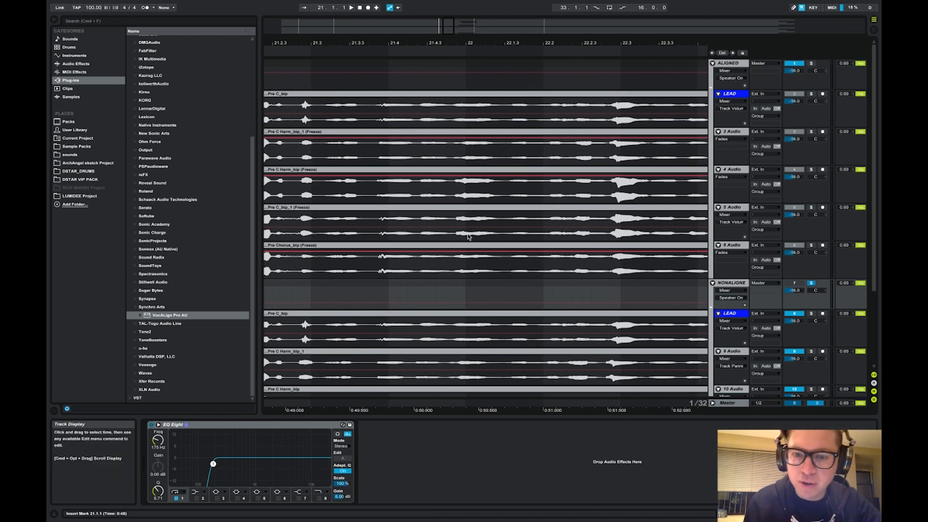
mouse_move(472, 224)
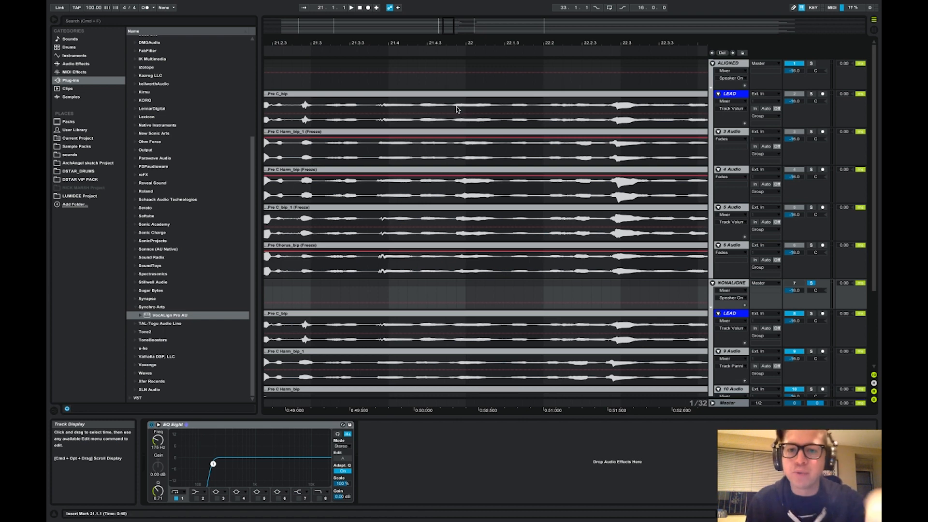
mouse_move(466, 145)
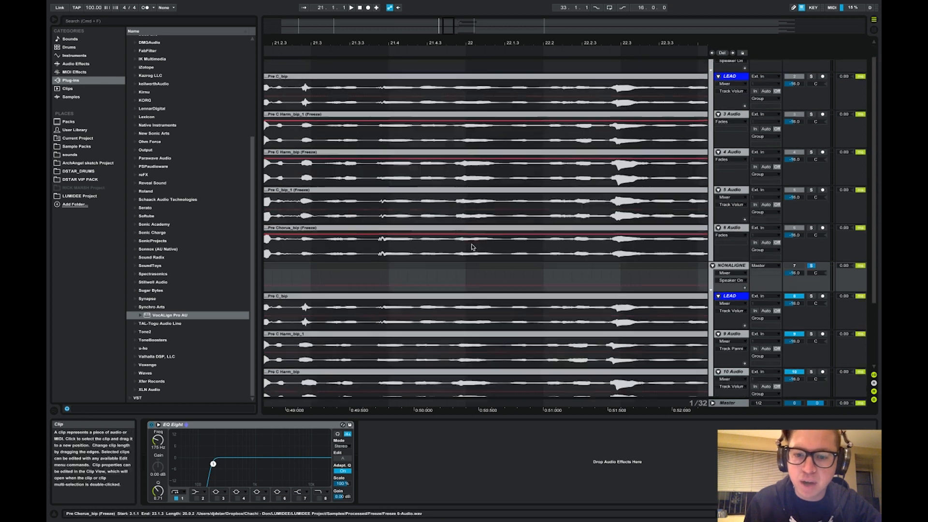
scroll("down", 3)
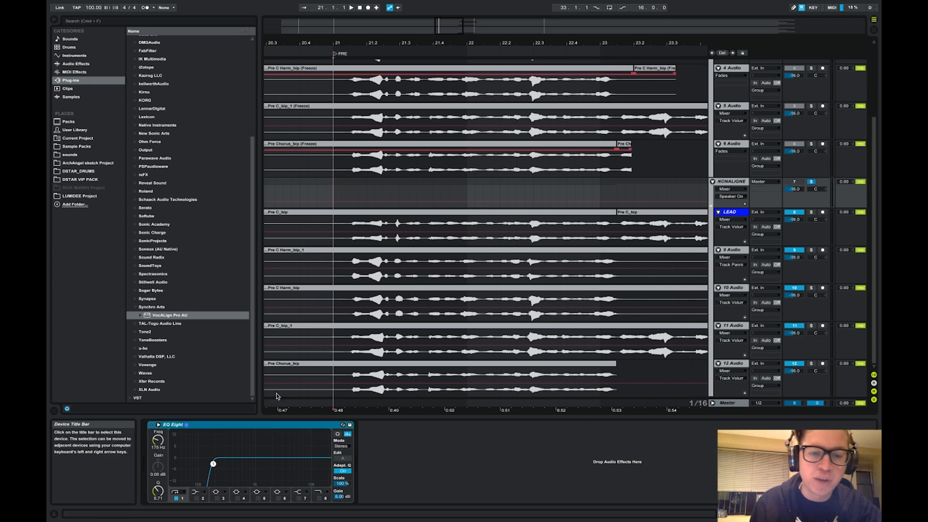
mouse_move(271, 287)
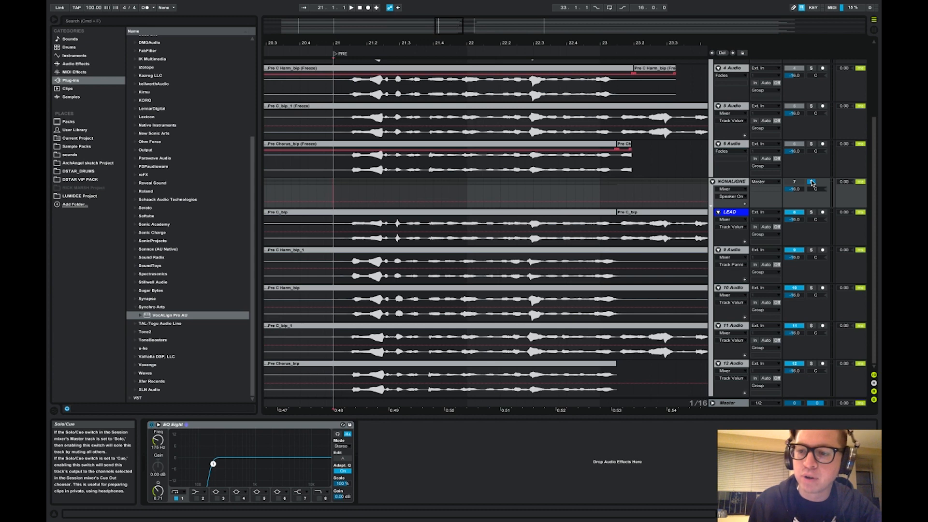
left_click(358, 7)
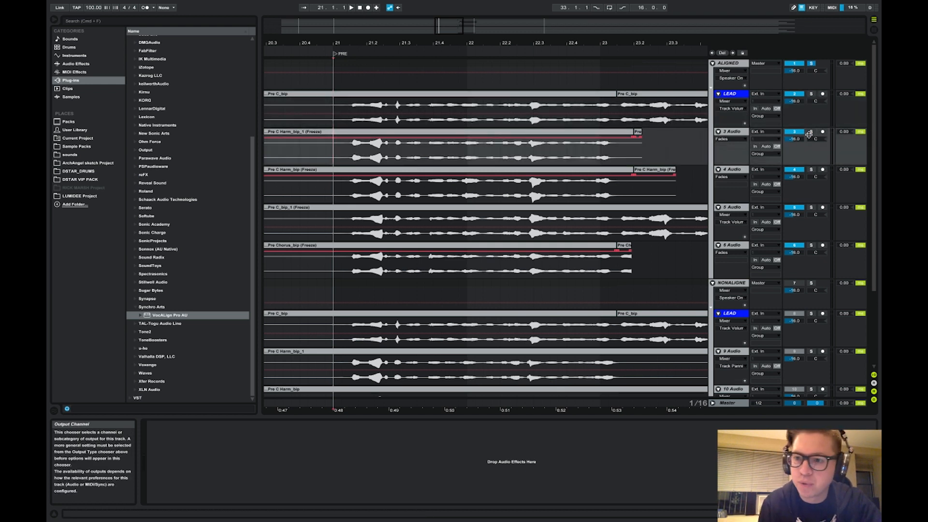
left_click(811, 169)
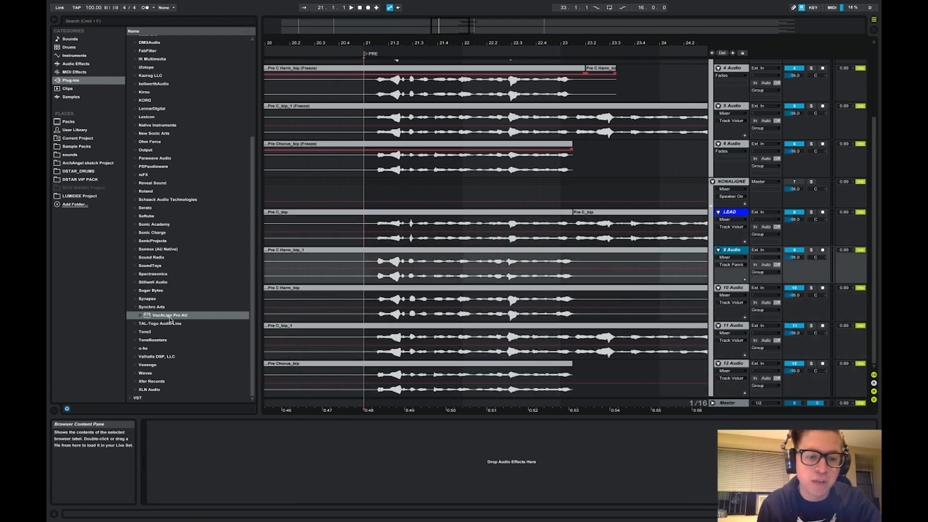
Load VocALign Pro AU onto unaligned harmony track 9, Pre C Harm_bip_1.
double_click(169, 315)
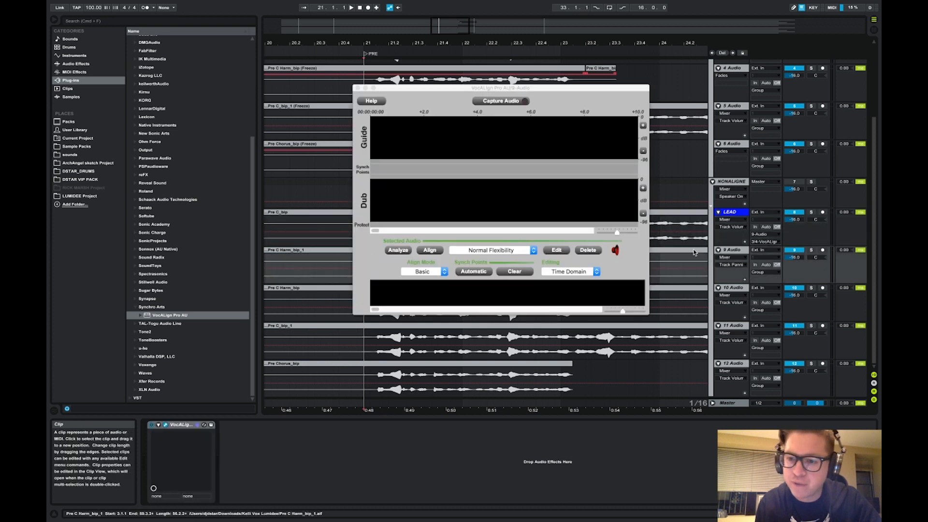
Capture the lead guide and harmony dub phrase into VocALign Pro during playback.
left_click(500, 101)
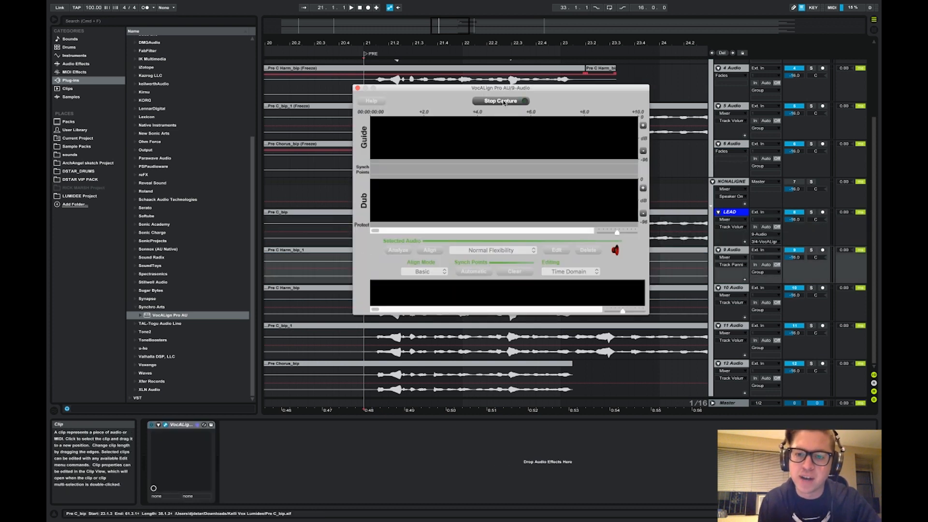
left_click(350, 7)
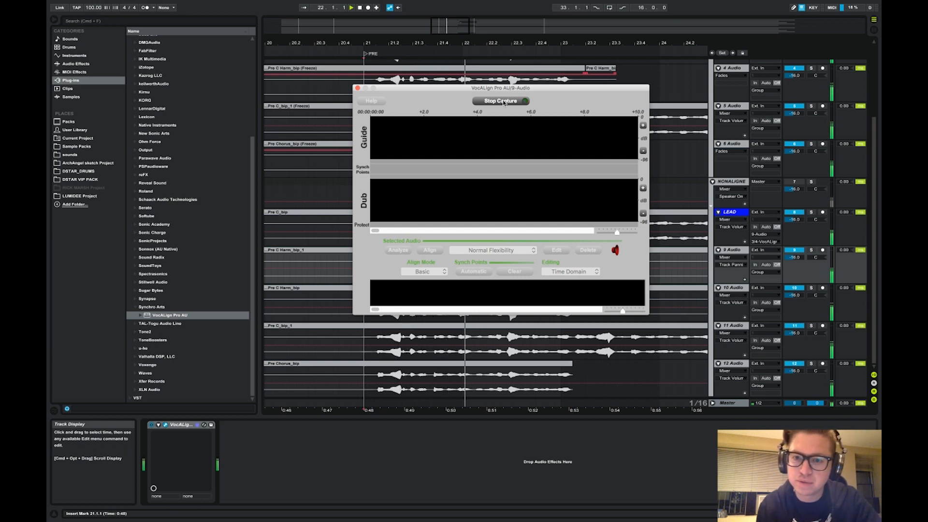
left_click_drag(501, 87, 340, 89)
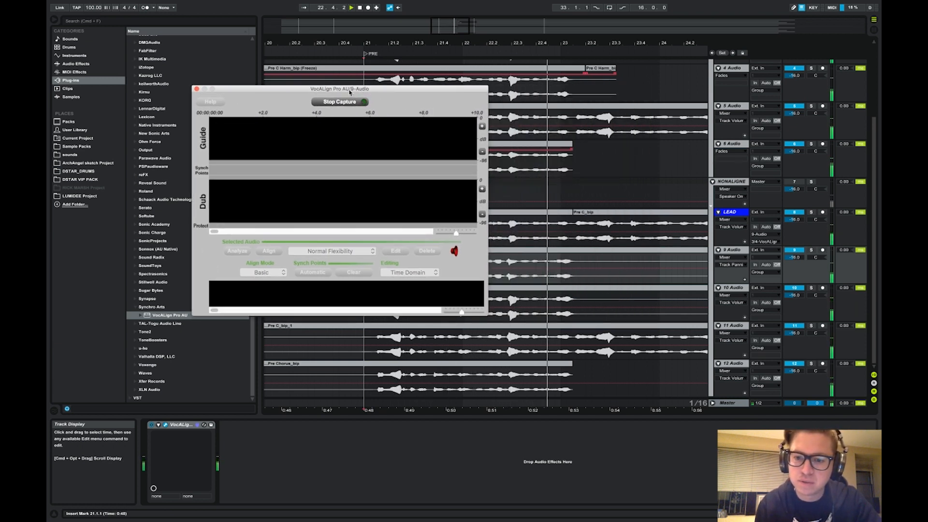
left_click(340, 101)
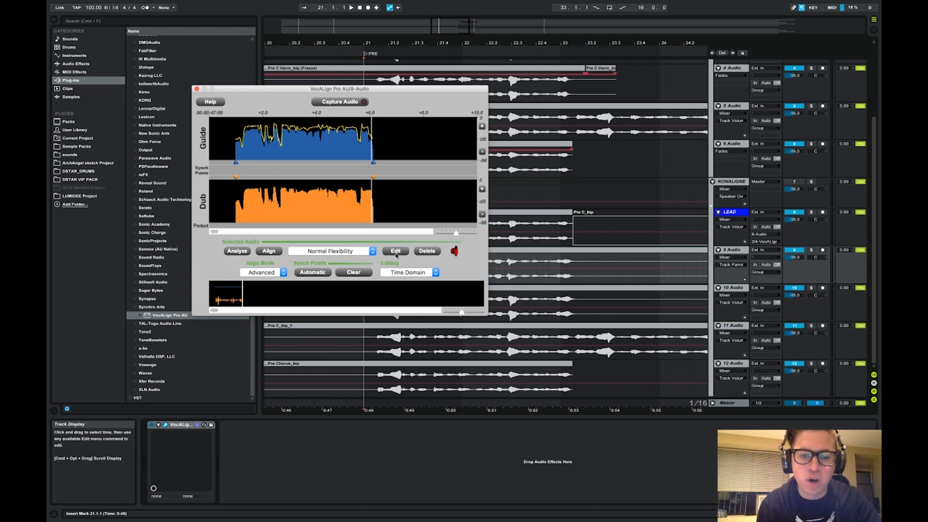
left_click(331, 251)
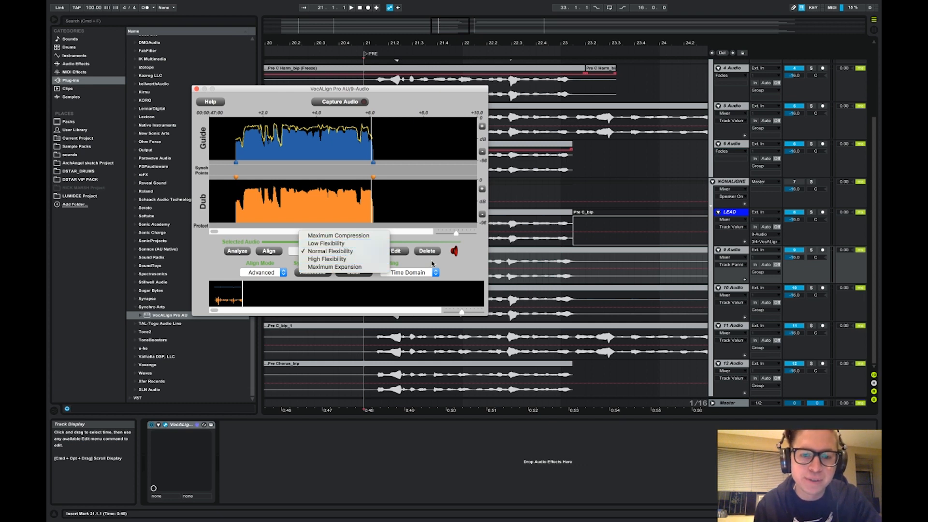
left_click(330, 251)
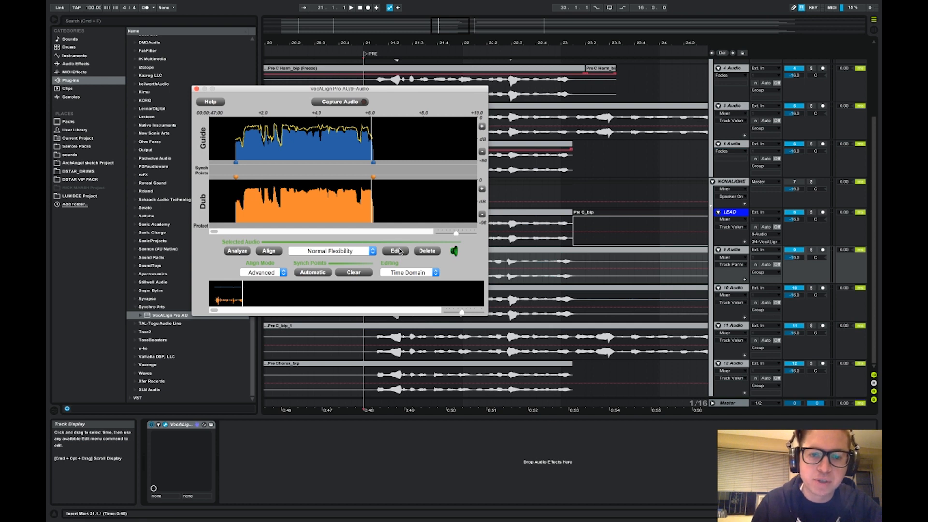
left_click(197, 90)
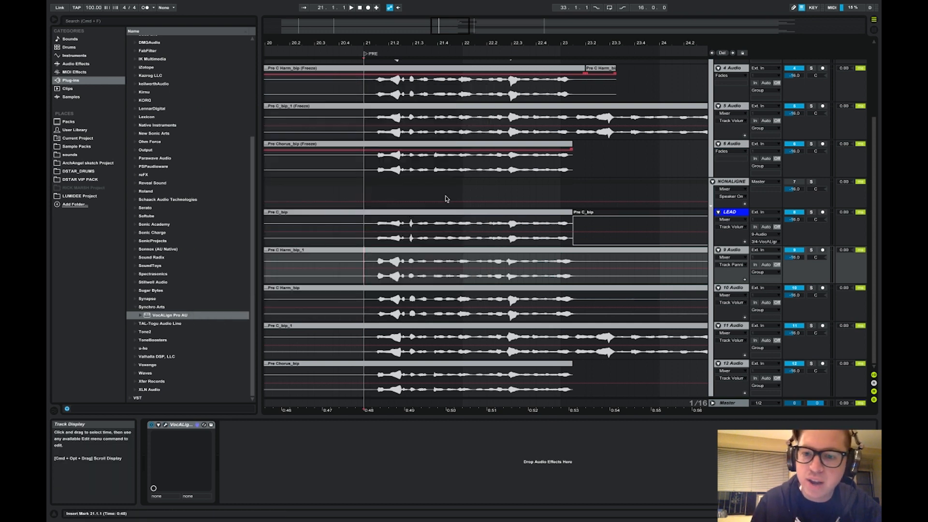
Route the LEAD track's output into track 10's VocALign Pro.
right_click(727, 249)
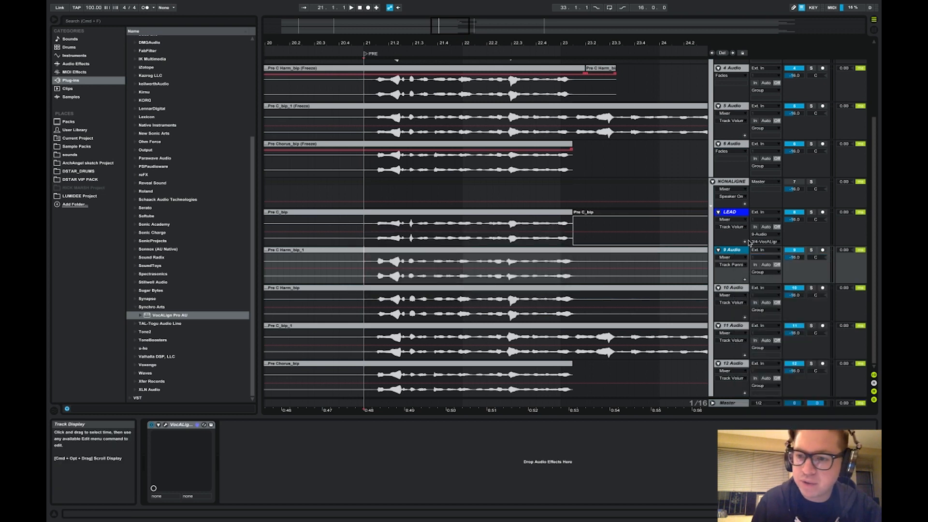
left_click(763, 234)
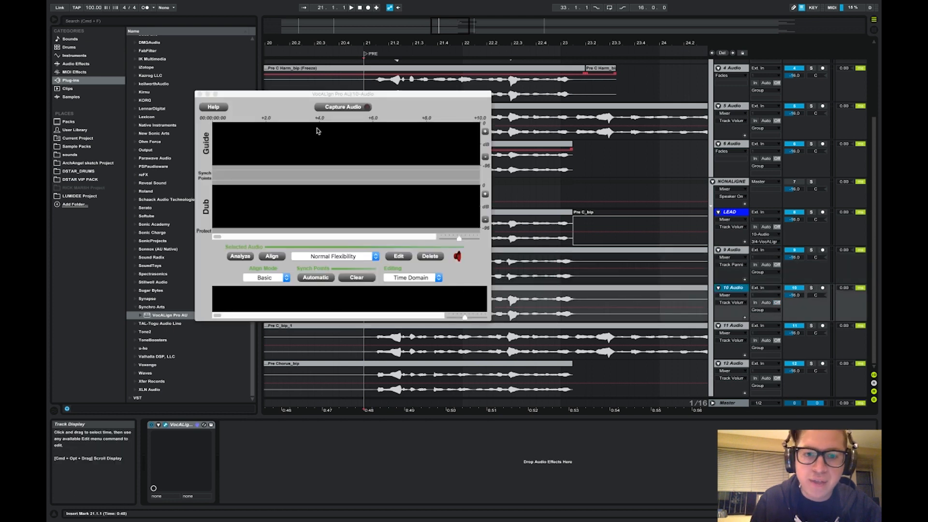
Run a VocALign Pro capture pass of track 10's harmony audio.
left_click(343, 107)
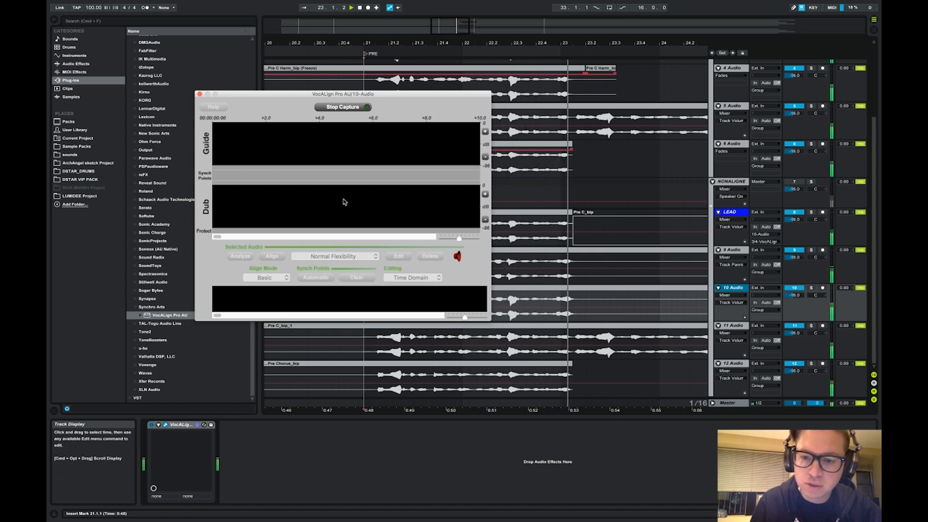
left_click(343, 107)
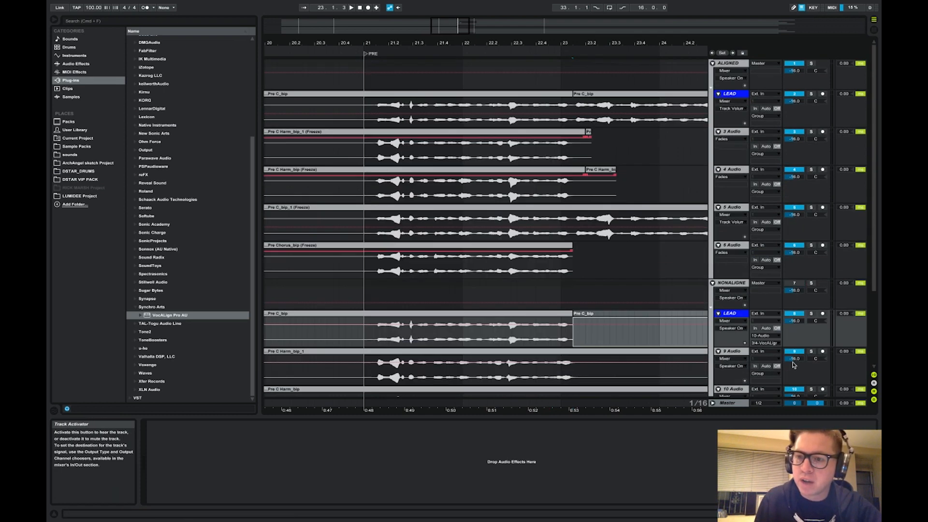
Freeze harmony track 9 to render its aligned audio.
scroll("down", 3)
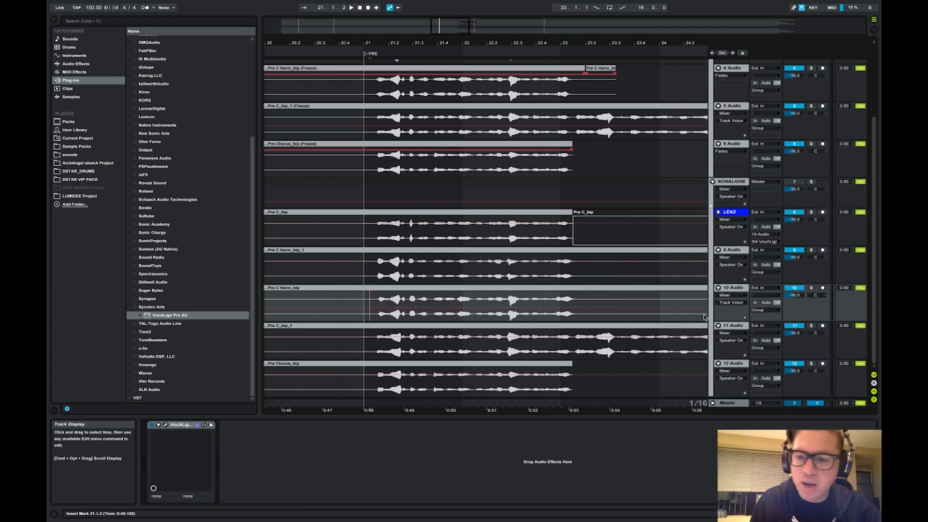
right_click(731, 249)
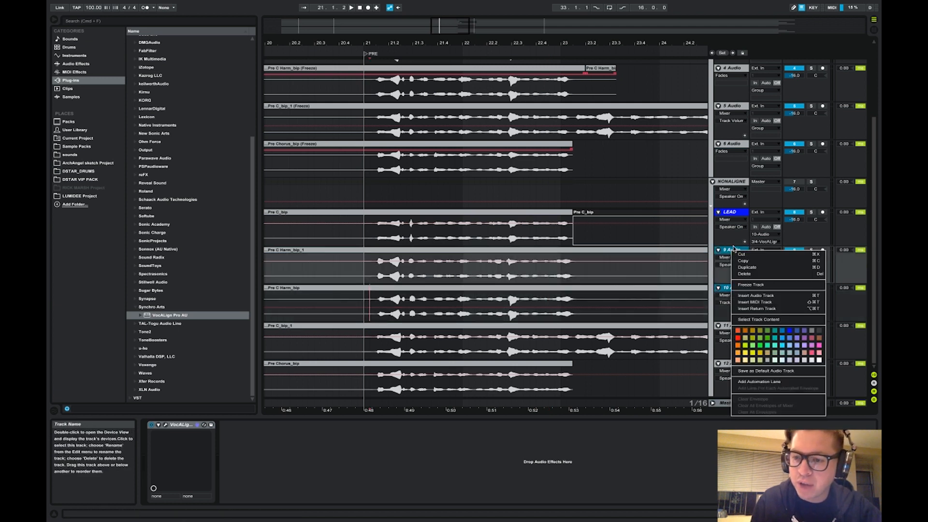
left_click(677, 246)
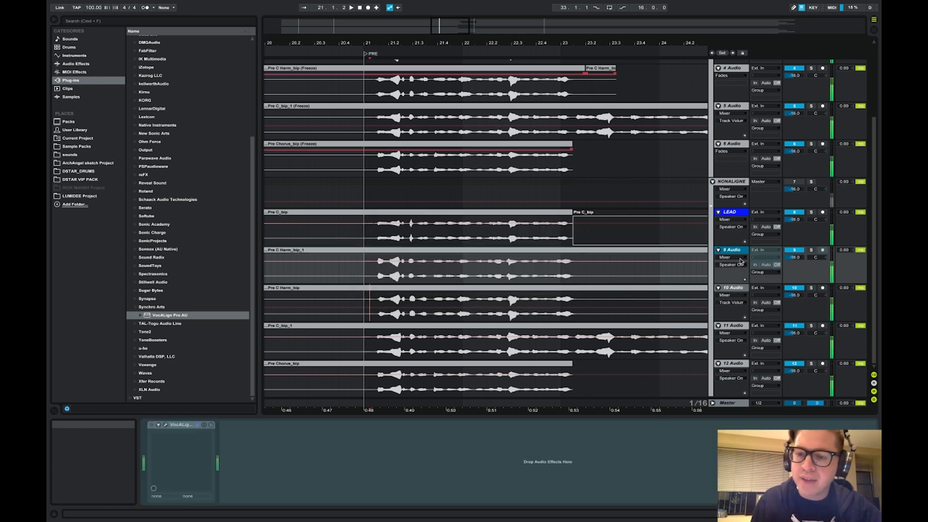
Flatten frozen track 9 into audio and adjust a harmony track's pan.
right_click(731, 251)
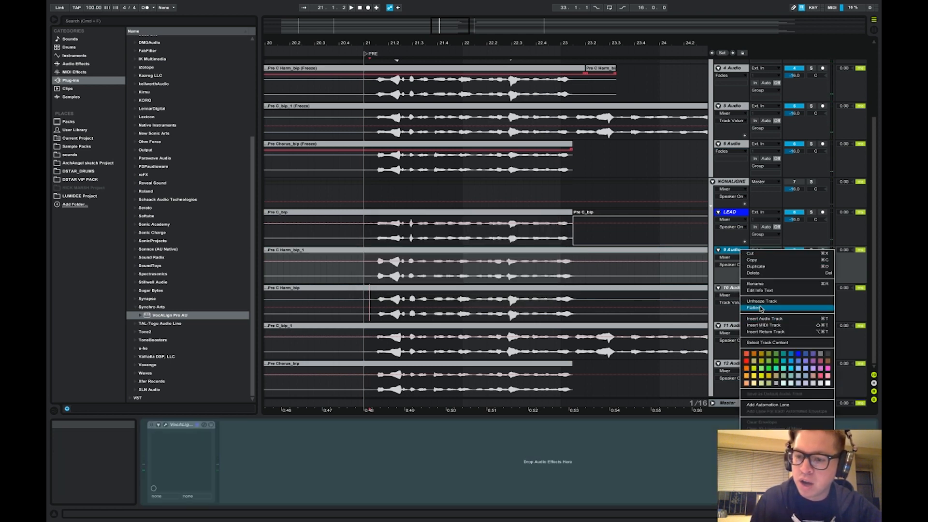
left_click(755, 307)
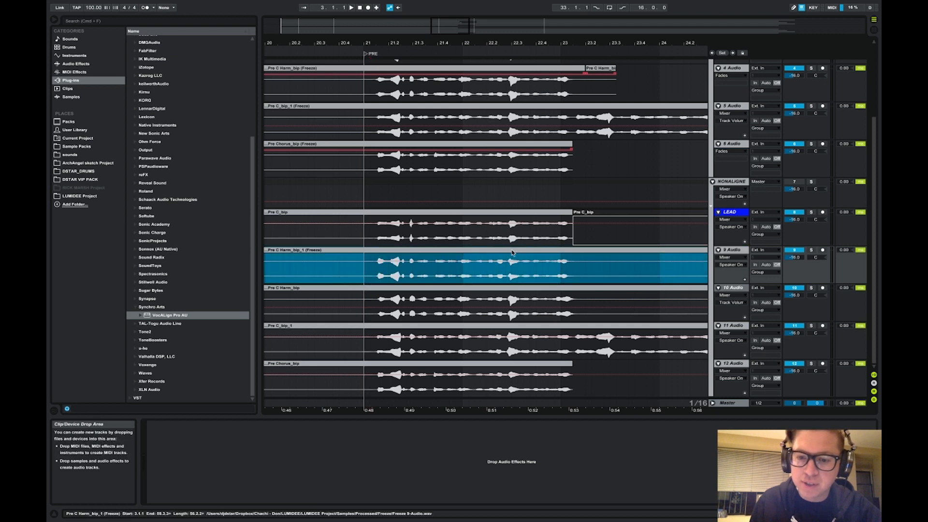
left_click(511, 274)
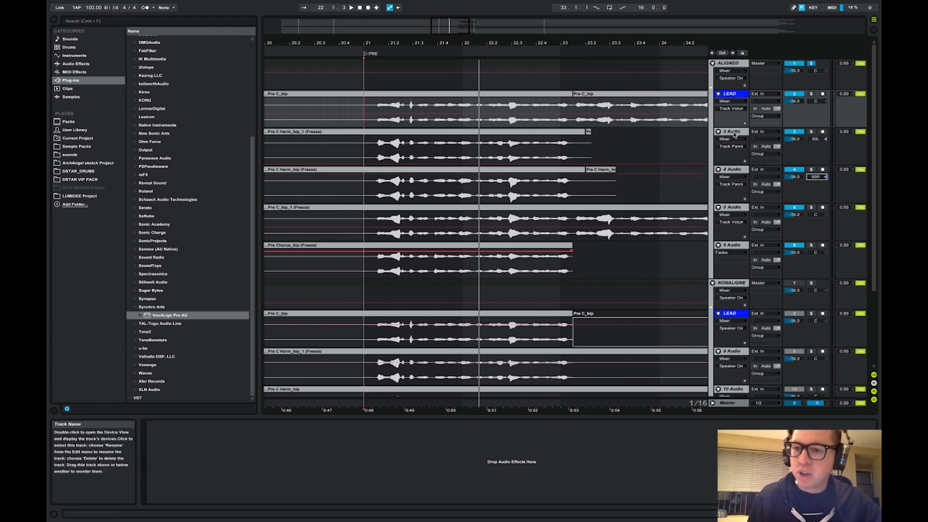
Lower the volume of an aligned vocal track.
left_click_drag(795, 176, 795, 180)
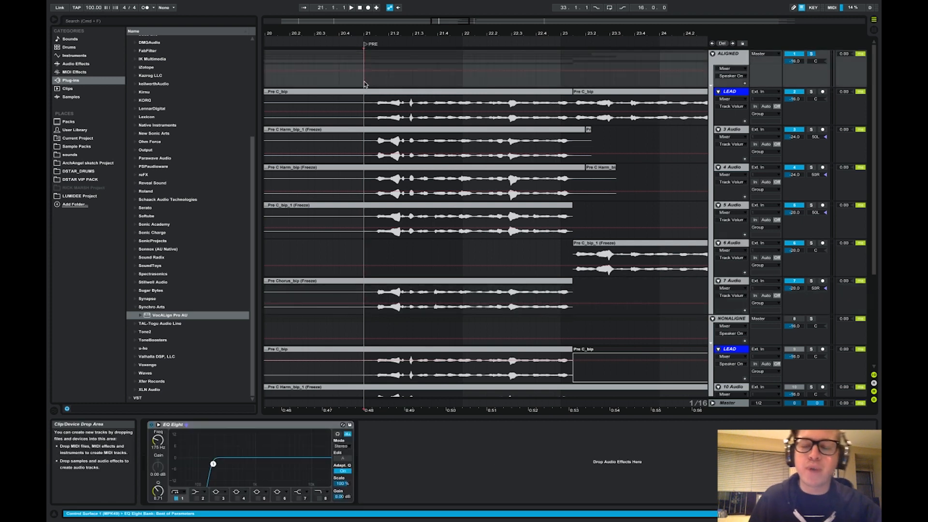
mouse_move(445, 12)
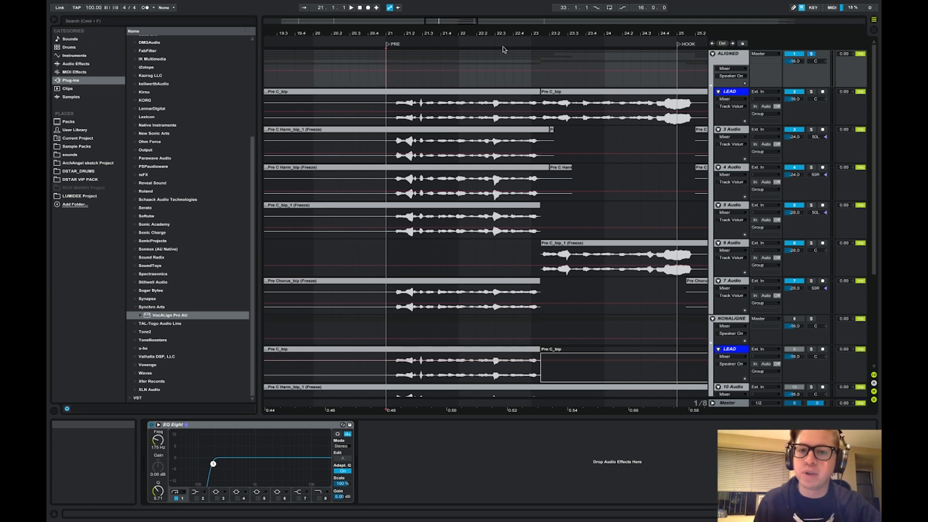
Play back the aligned vocal section, then switch applications with Cmd+Tab.
left_click(350, 7)
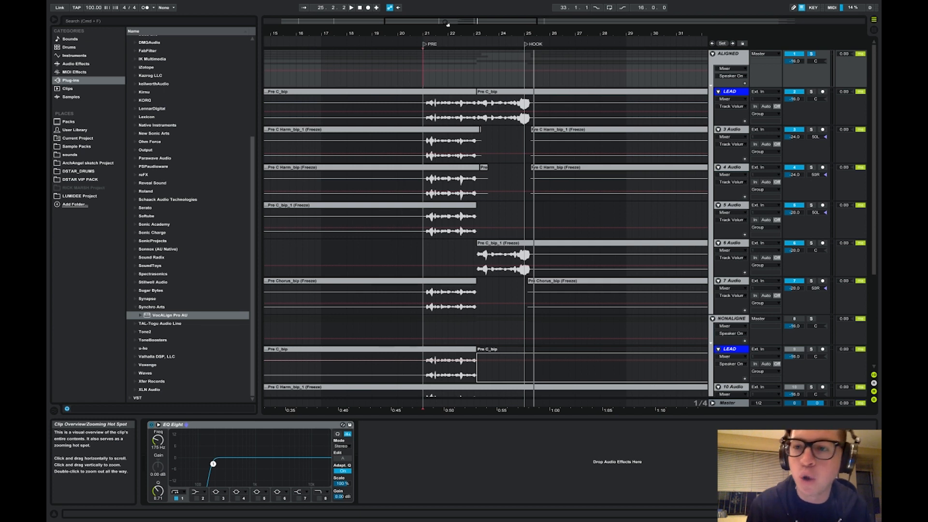
key("Cmd+Tab")
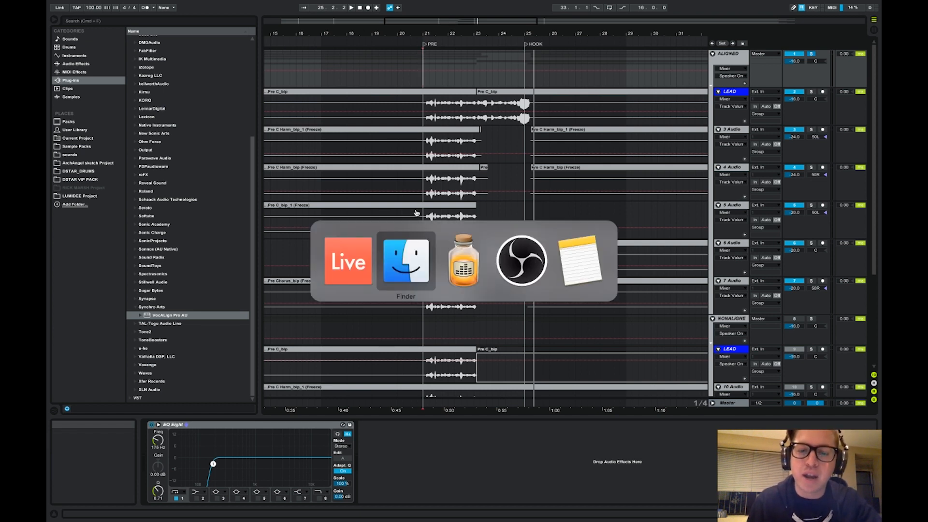